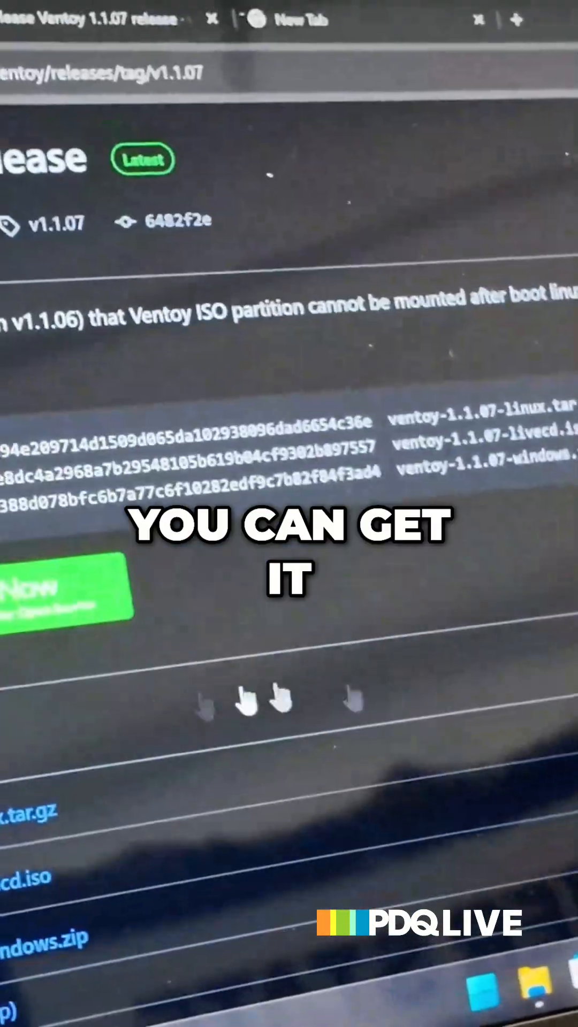
# Scroll the Ventoy v1.1.07 GitHub release page down to the Assets download list
pyautogui.scroll(-3)
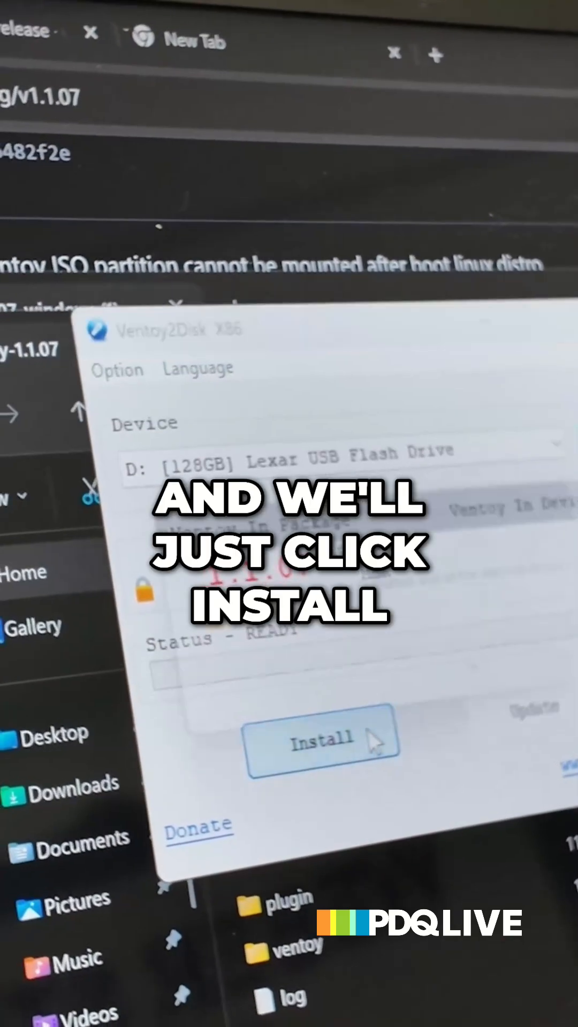
# Install Ventoy onto D: 128GB Lexar USB Flash Drive and dismiss the success message
pyautogui.click(322, 744)
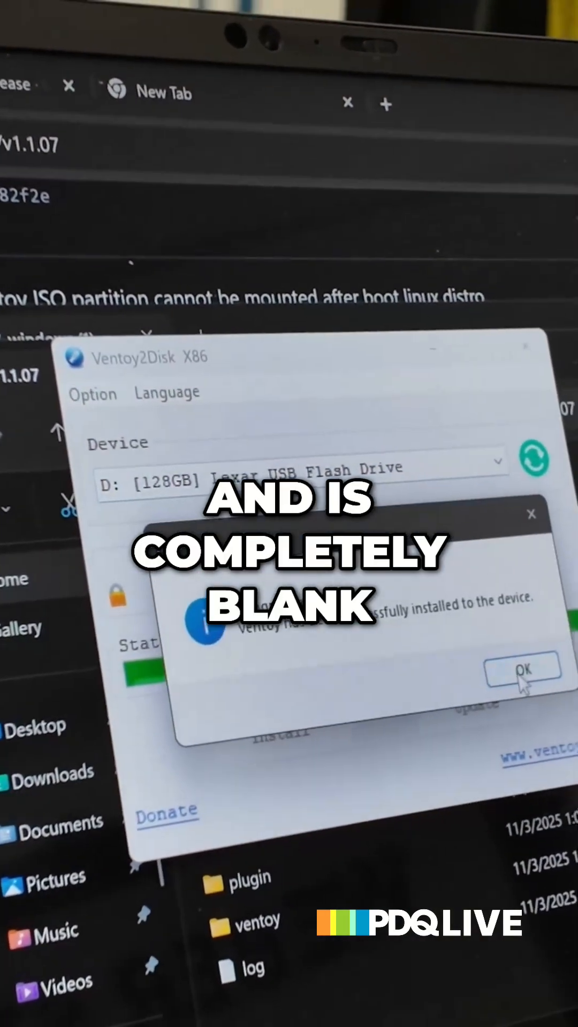
pyautogui.click(522, 672)
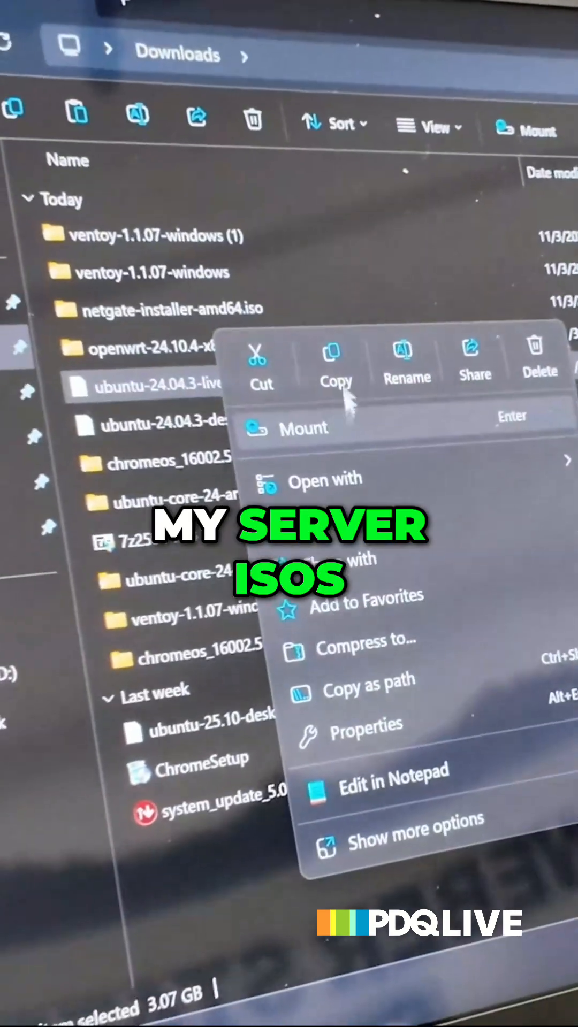
# Copy the Ubuntu 24.04.3 live ISO from Downloads
pyautogui.click(302, 428)
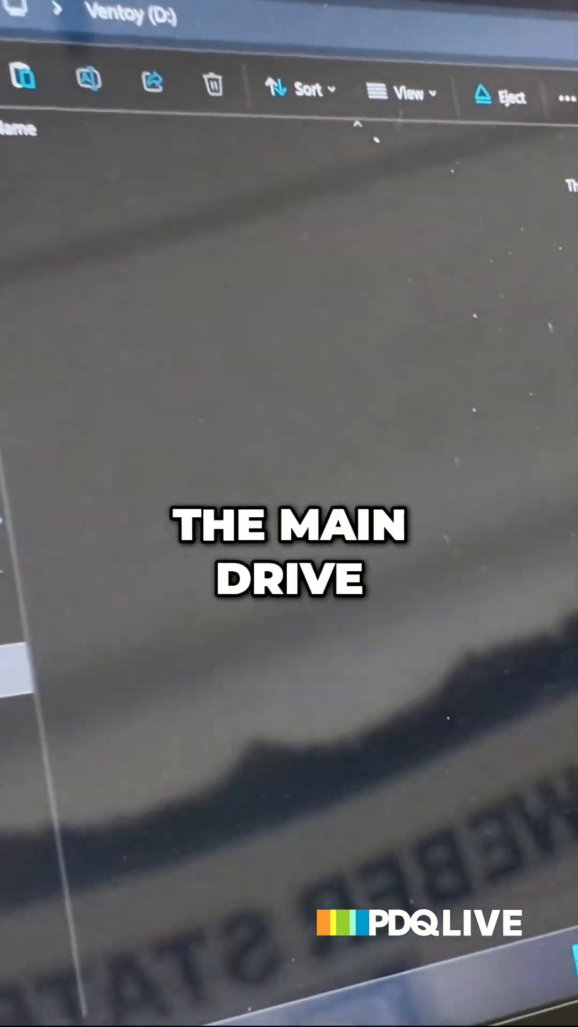